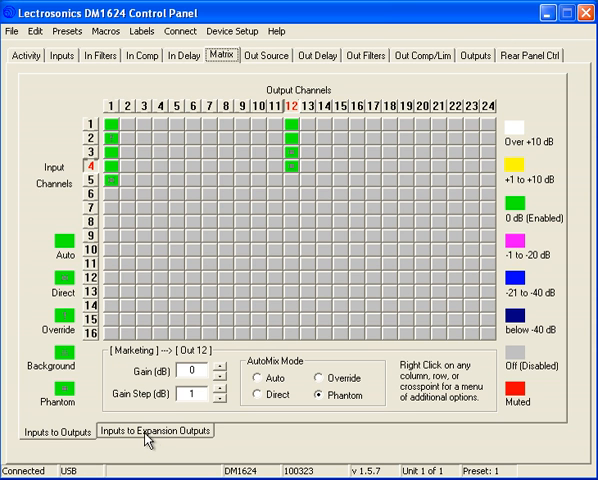
Step: Paste the copied column into Expansion Out 1 so all inputs route to it
click(160, 432)
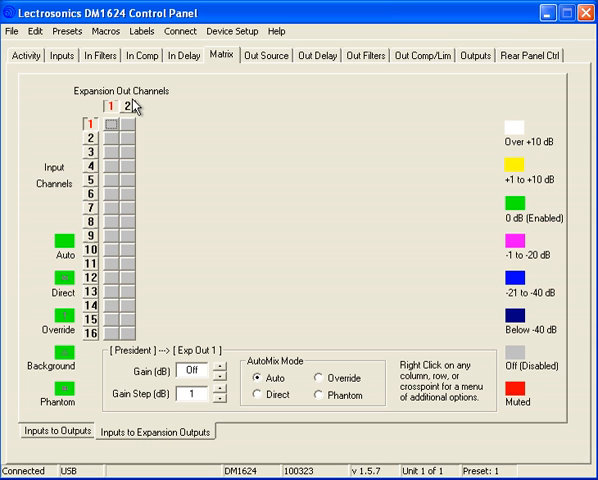
mouse_move(136, 160)
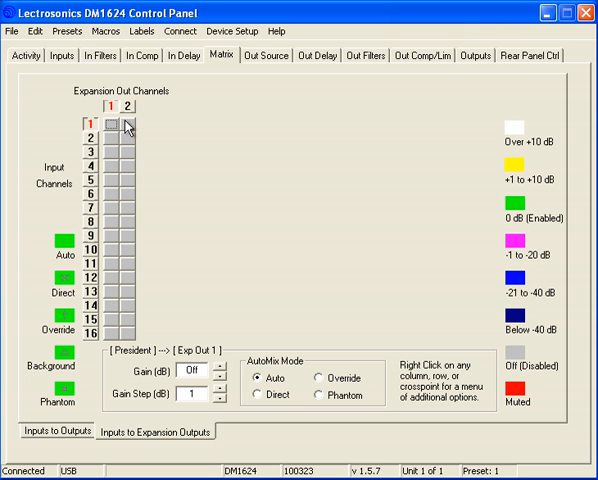
mouse_move(160, 150)
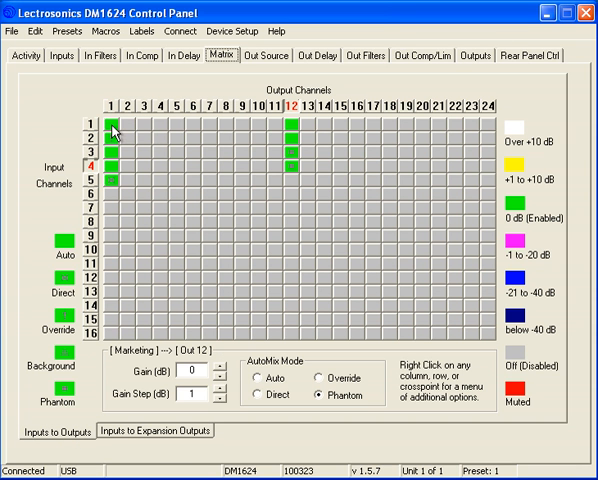
mouse_move(118, 144)
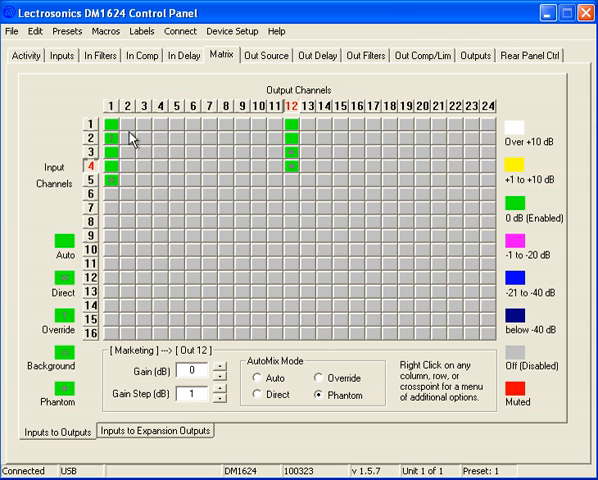
click(156, 436)
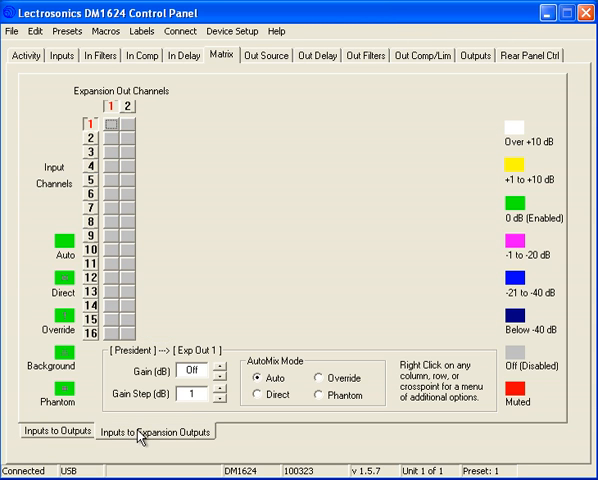
right_click(110, 108)
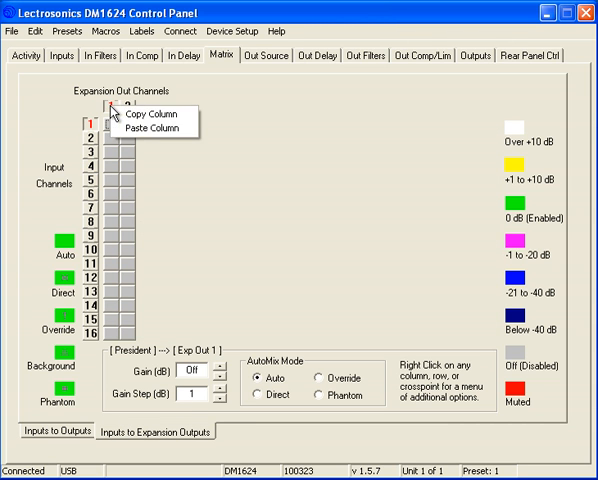
click(152, 128)
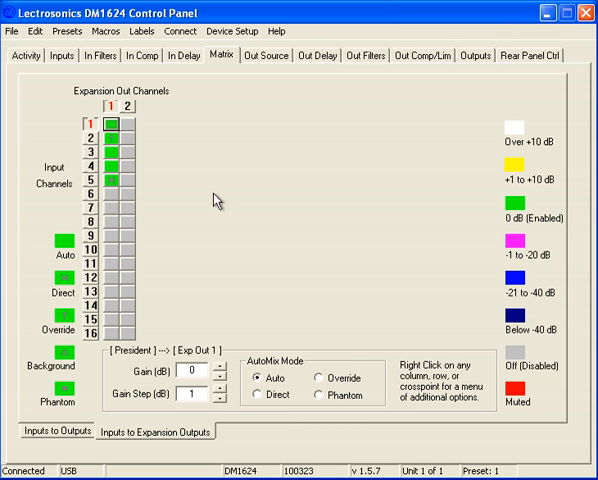
mouse_move(508, 158)
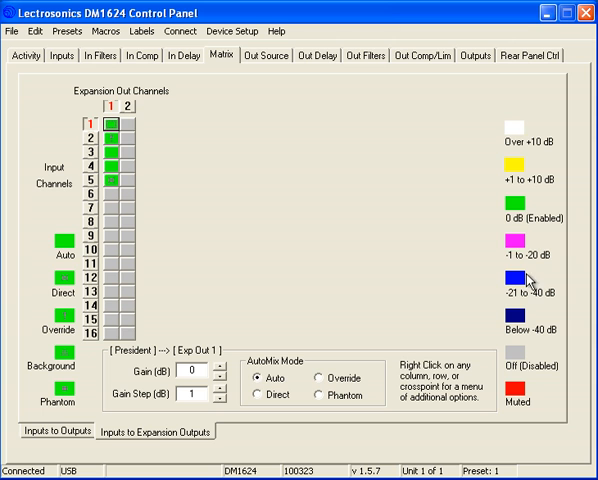
mouse_move(436, 264)
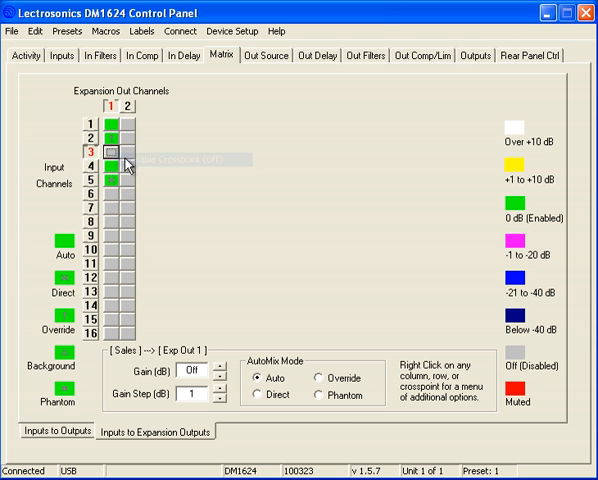
Step: Disable the Marketing crosspoint to Expansion Out 1 and check the President crosspoint
right_click(122, 160)
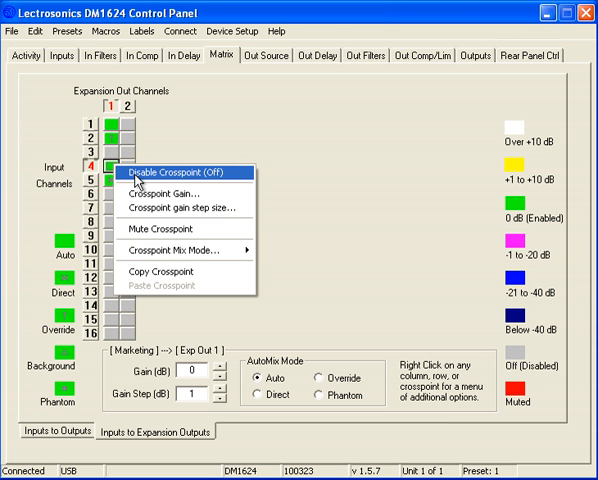
click(184, 172)
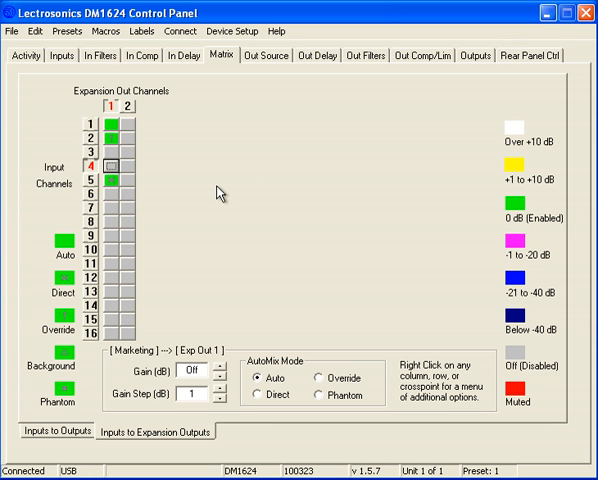
mouse_move(122, 164)
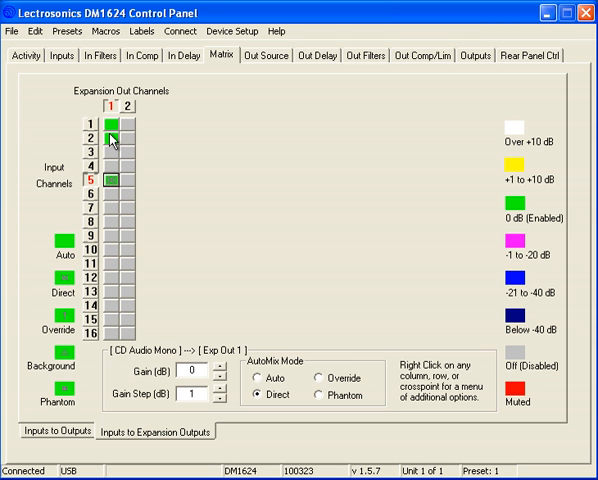
click(116, 130)
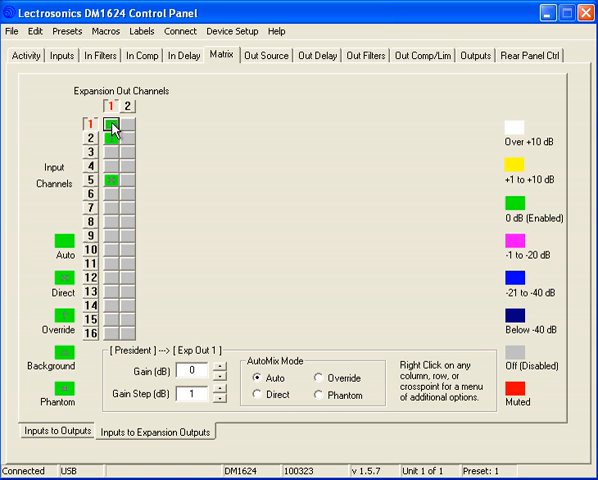